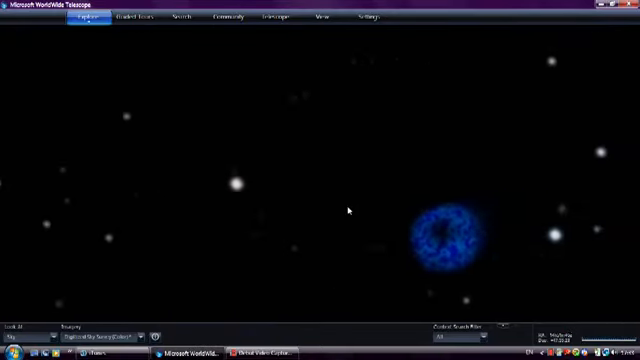
# - Pick a collection item from the Explore strip to fly to the orange comet rendering
pyautogui.click(82, 17)
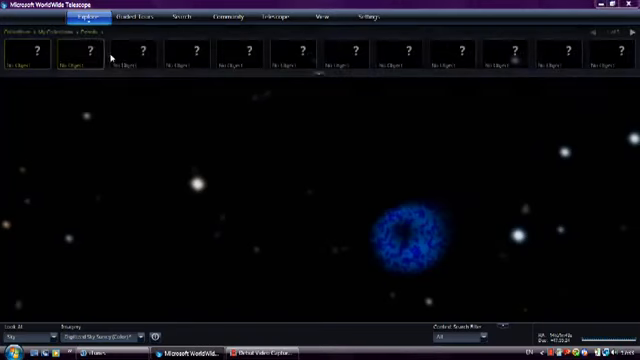
pyautogui.click(130, 53)
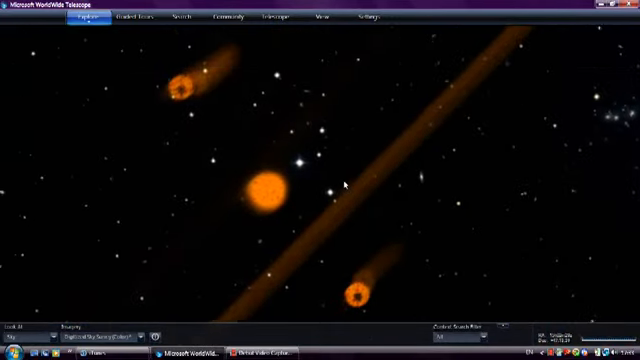
# - Zoom in on one orange comet streak until its mottled red-orange glow fills the view
pyautogui.click(78, 20)
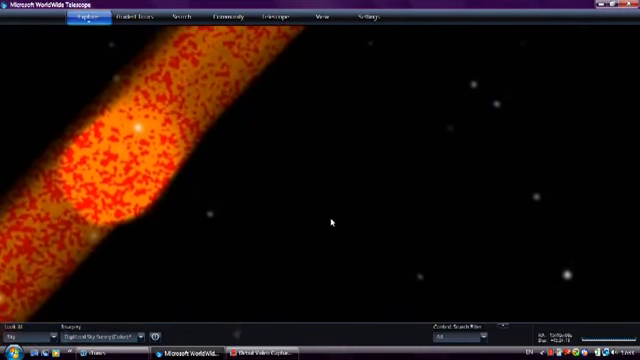
pyautogui.moveTo(108, 62)
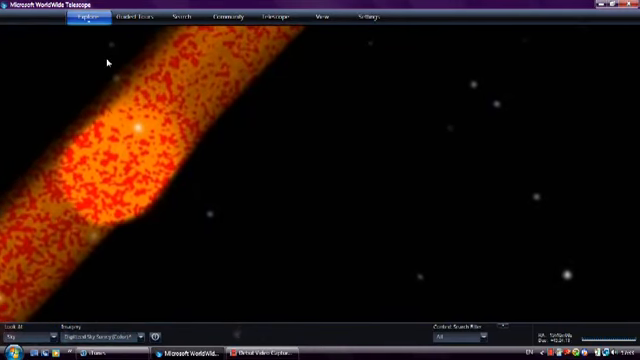
# - Move to the blue glowing object on its long blue streak and reopen the Explore strip
pyautogui.click(80, 18)
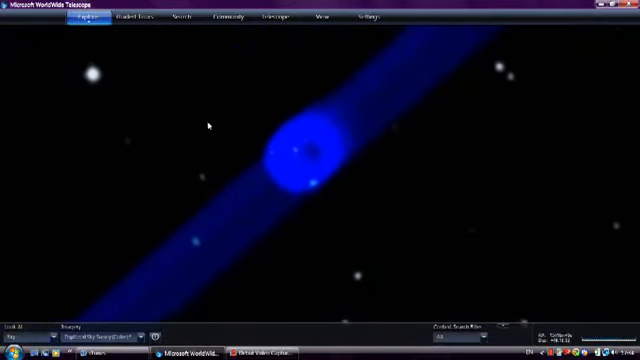
pyautogui.click(76, 18)
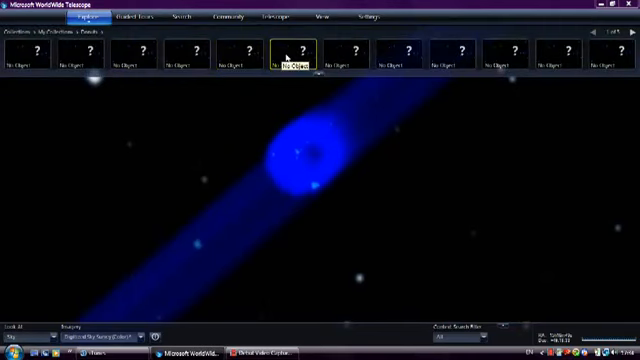